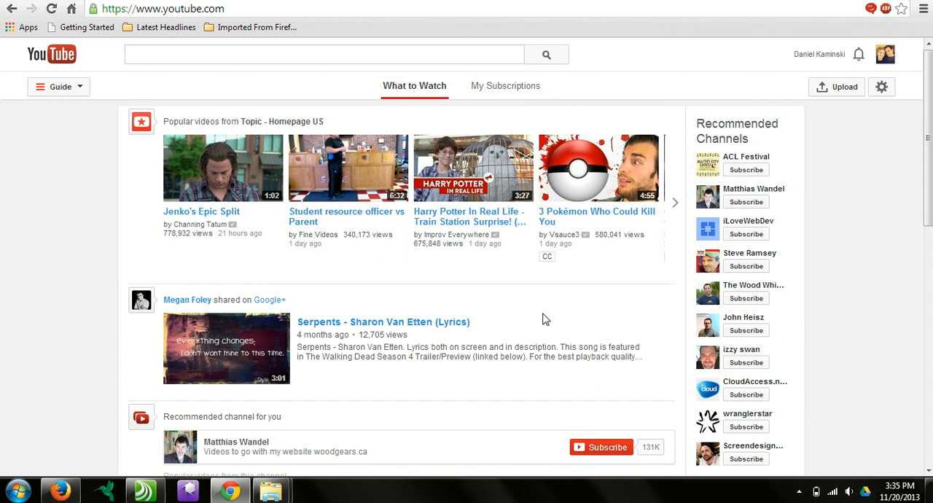
{"action": "mouse_move", "coordinate": [542, 315]}
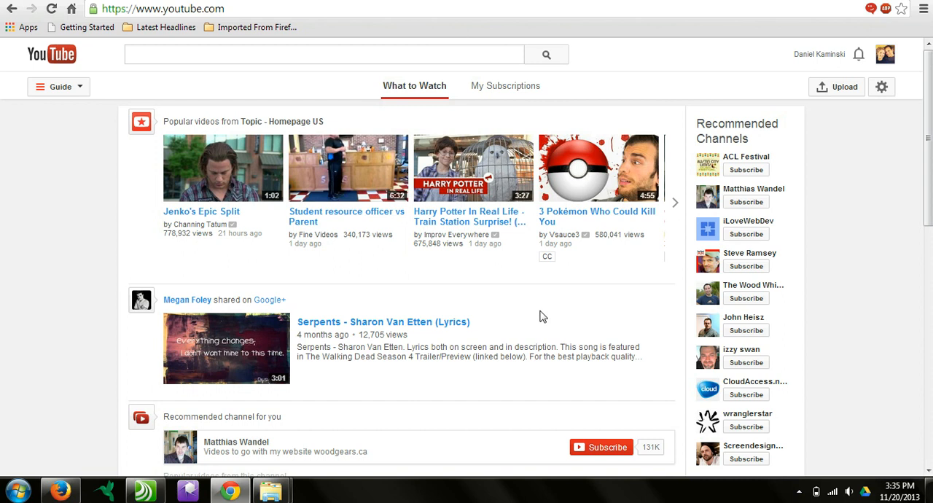
{"action": "mouse_move", "coordinate": [539, 321]}
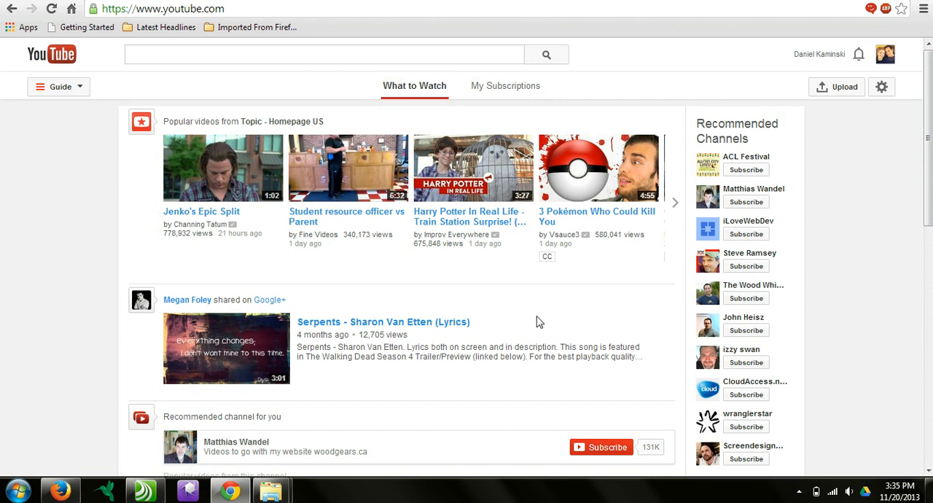
{"action": "mouse_move", "coordinate": [580, 205]}
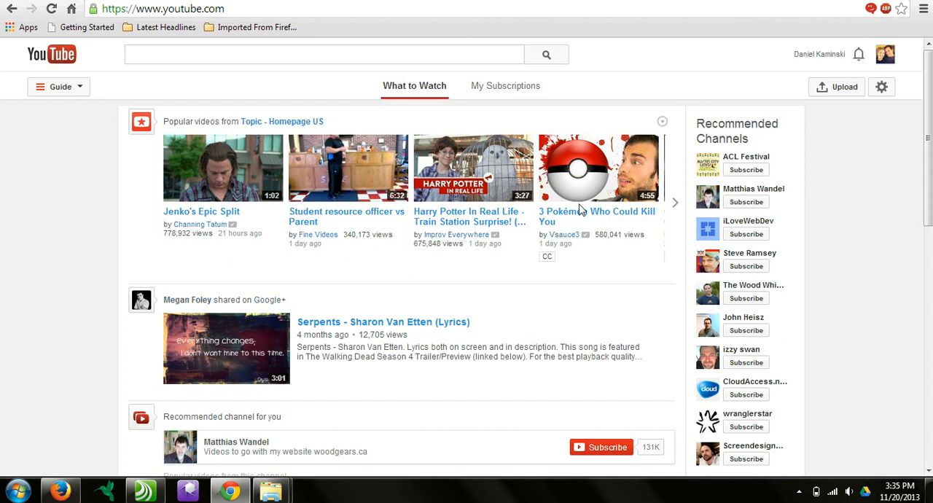
{"action": "mouse_move", "coordinate": [872, 172]}
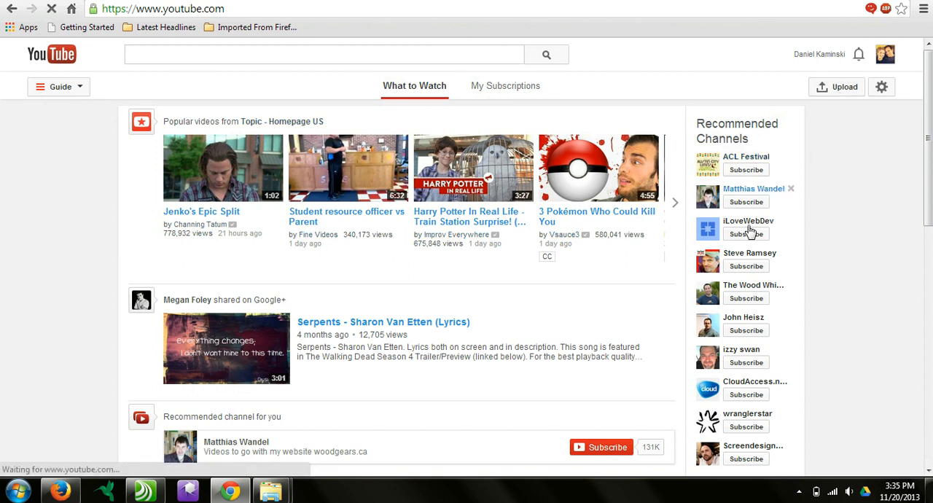
- Upload the Lifegate Christian School video file and bring up its details page
{"action": "left_click", "coordinate": [835, 87]}
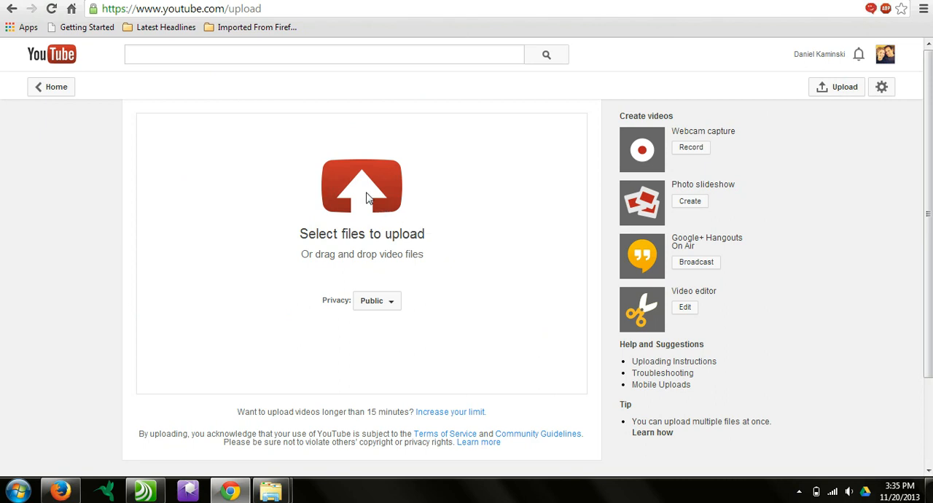
{"action": "left_click", "coordinate": [368, 184]}
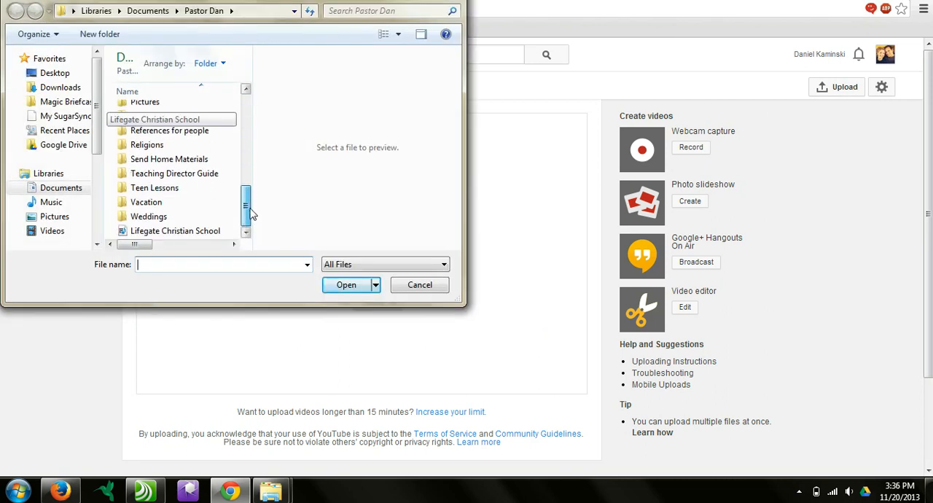
{"action": "left_click", "coordinate": [175, 231]}
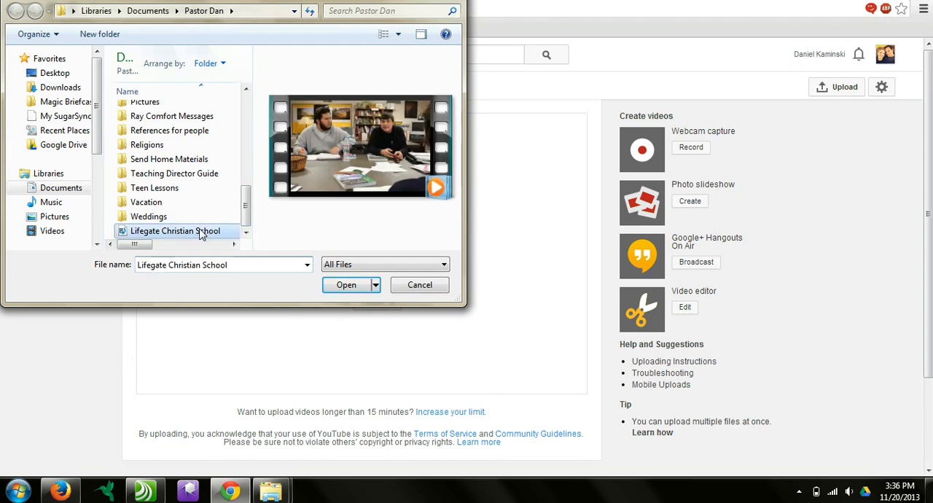
{"action": "left_click", "coordinate": [345, 284]}
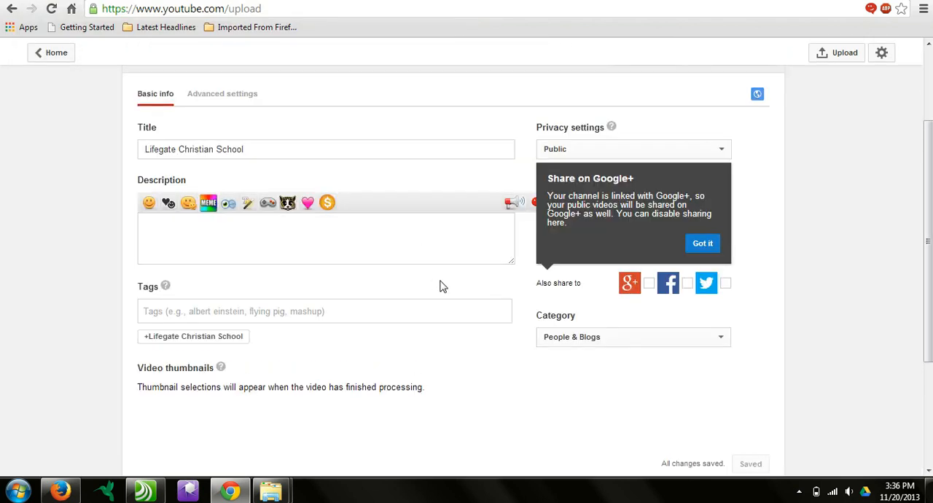
{"action": "left_click", "coordinate": [262, 149]}
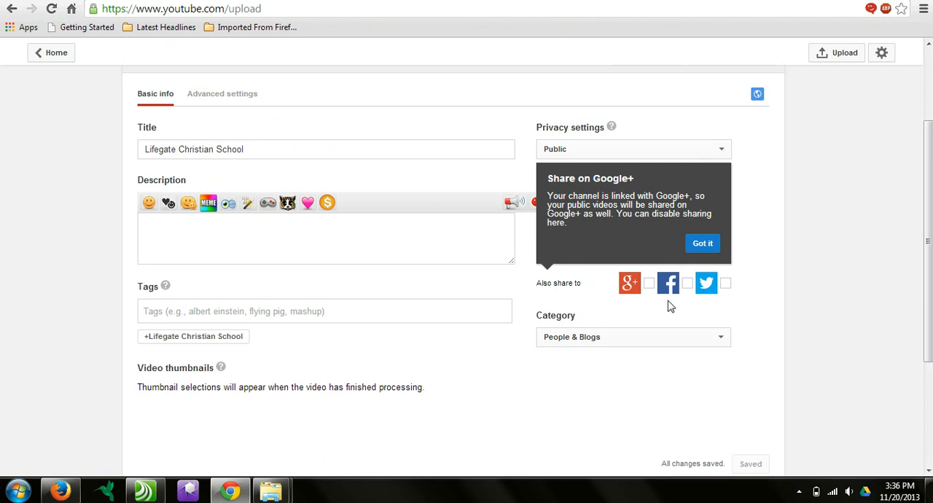
{"action": "mouse_move", "coordinate": [394, 306]}
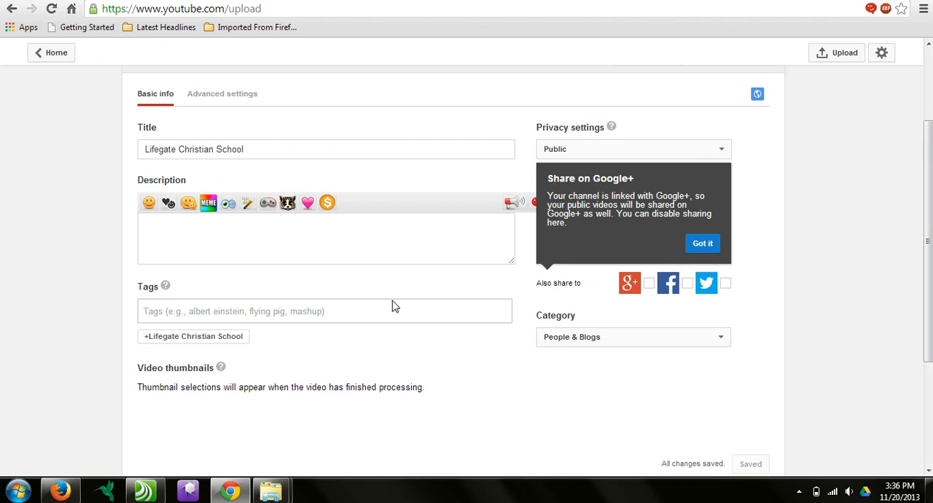
{"action": "mouse_move", "coordinate": [295, 379]}
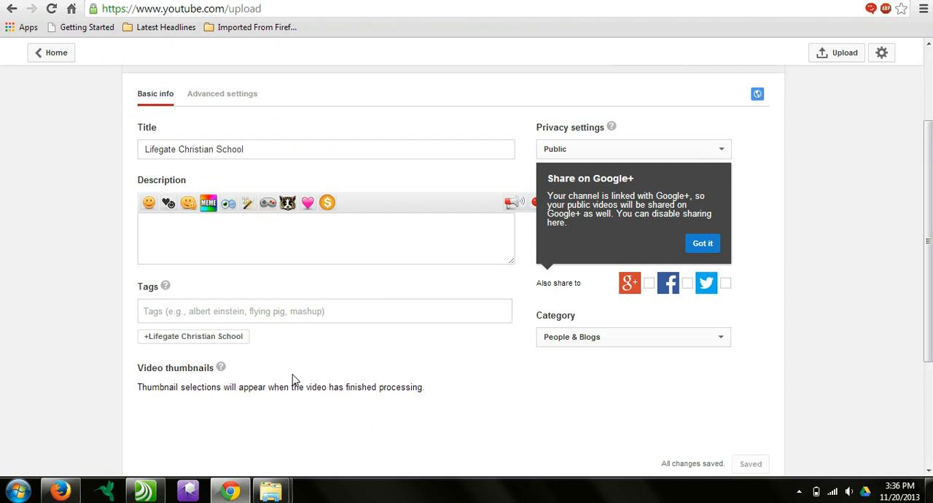
{"action": "mouse_move", "coordinate": [357, 300]}
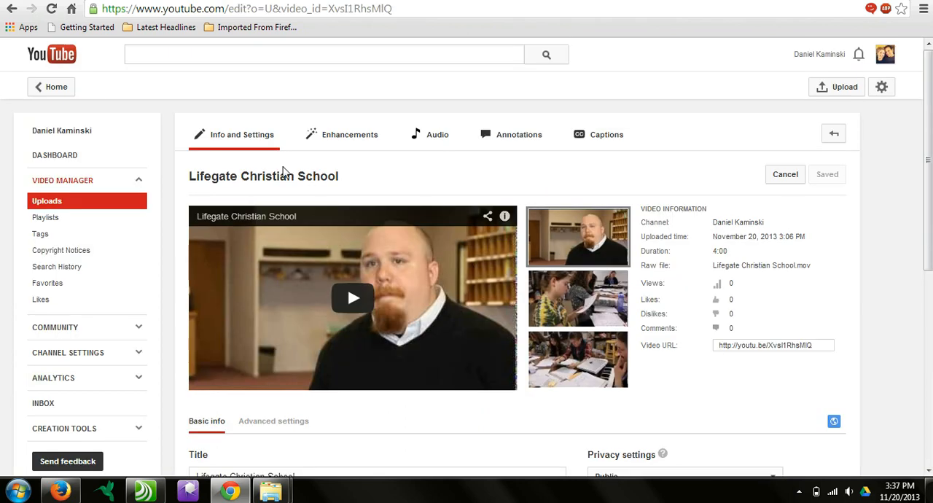
{"action": "mouse_move", "coordinate": [475, 291]}
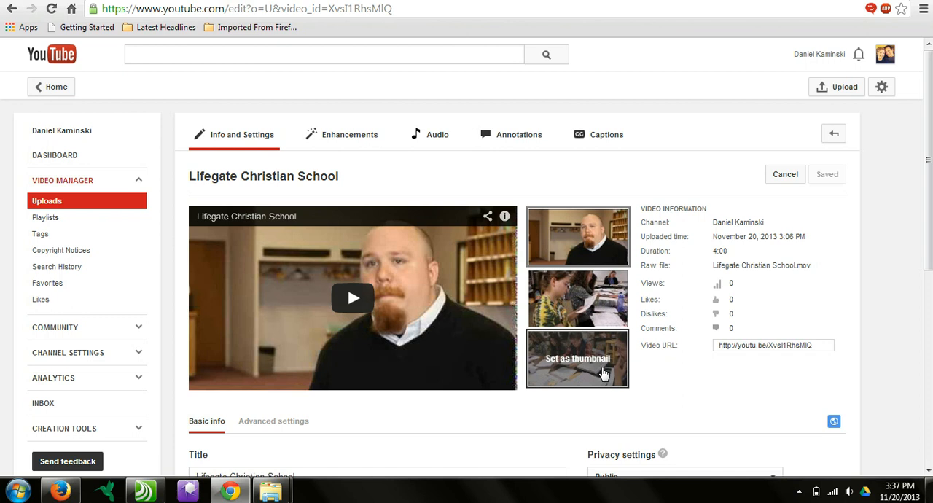
{"action": "scroll", "scroll_direction": "down", "scroll_amount": 3}
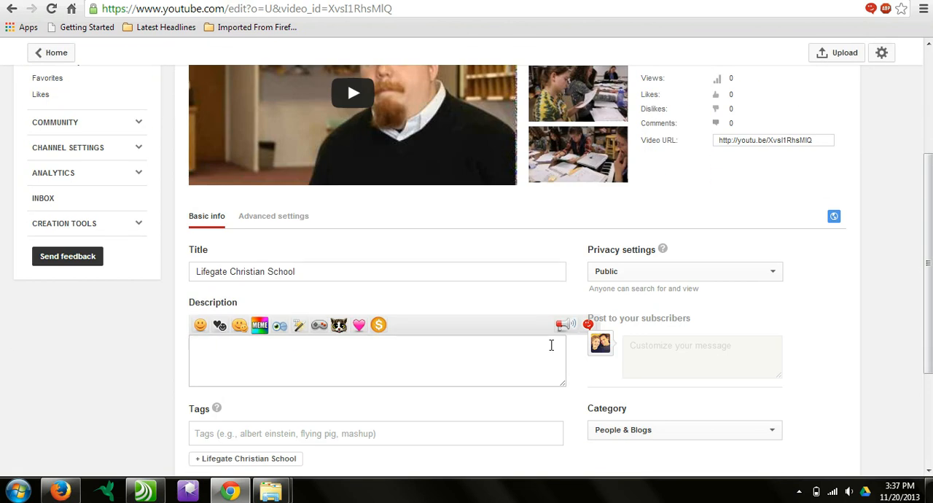
{"action": "scroll", "scroll_direction": "down", "scroll_amount": 3}
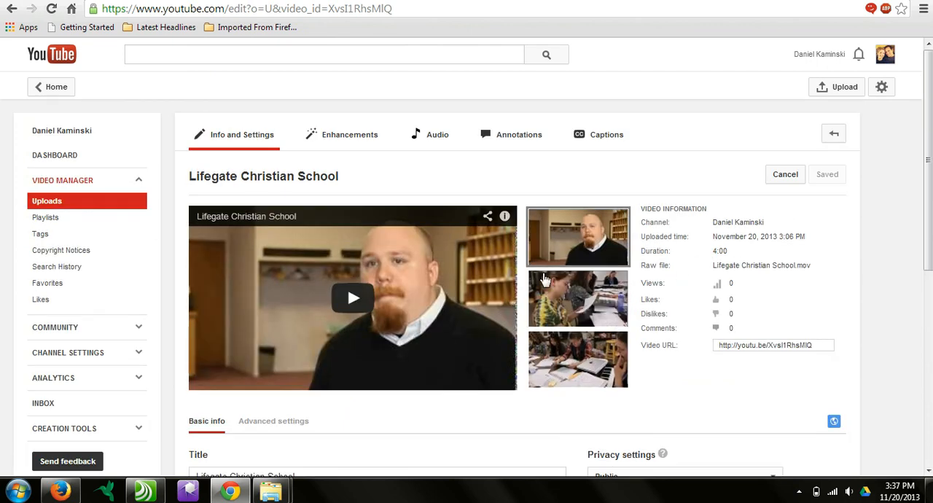
{"action": "mouse_move", "coordinate": [781, 261]}
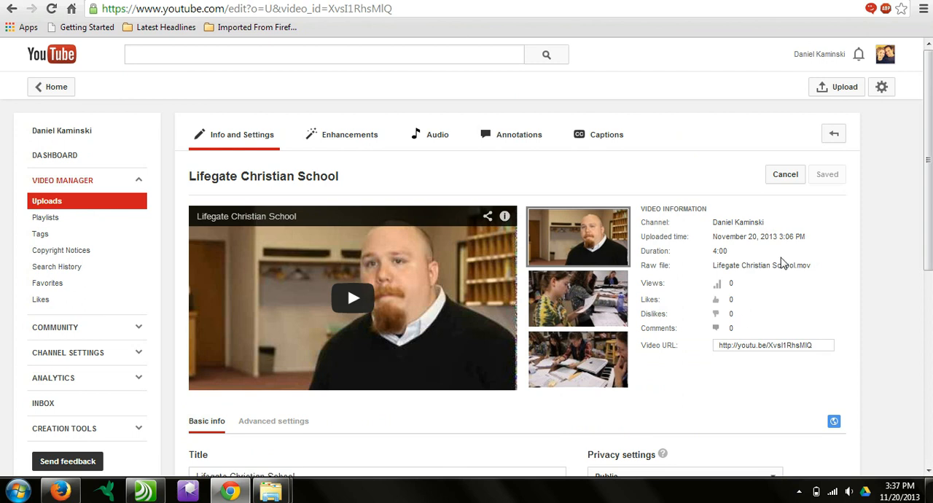
{"action": "mouse_move", "coordinate": [884, 108]}
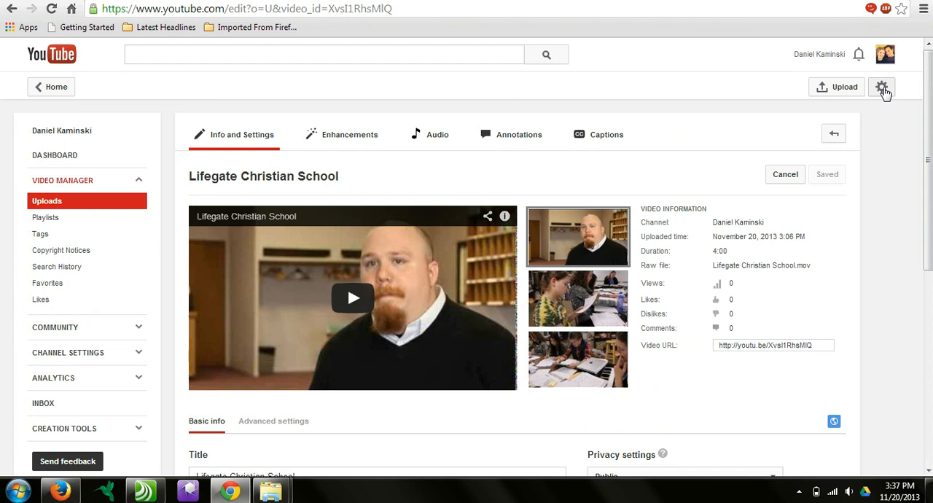
- From Video Manager, view the Lifegate Christian School watch page with playback paused
{"action": "left_click", "coordinate": [880, 87]}
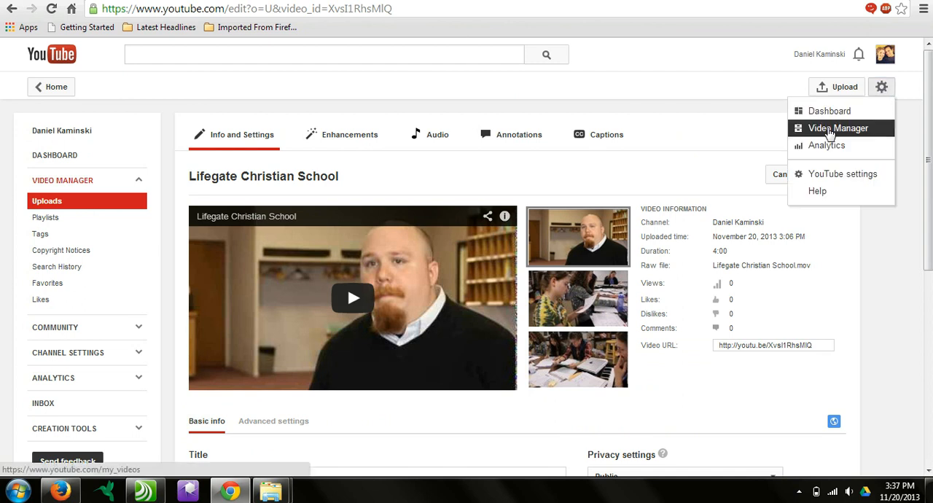
{"action": "left_click", "coordinate": [836, 128]}
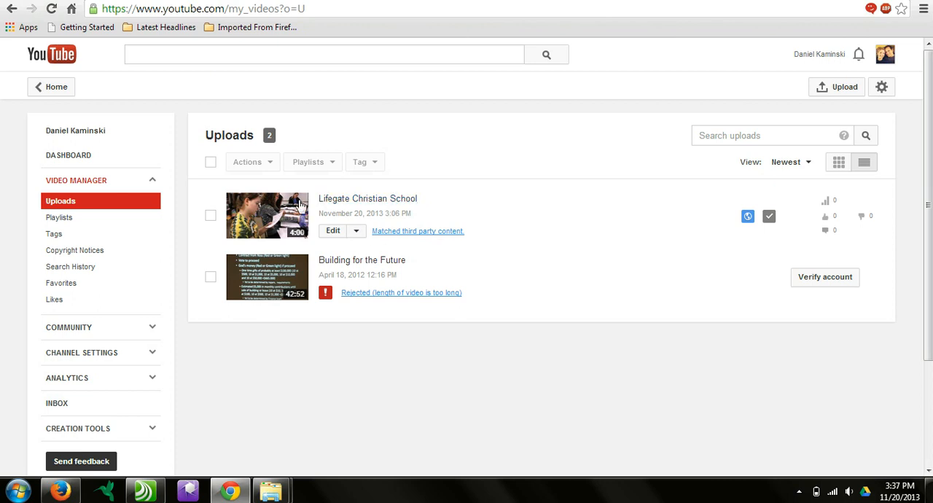
{"action": "left_click", "coordinate": [268, 215]}
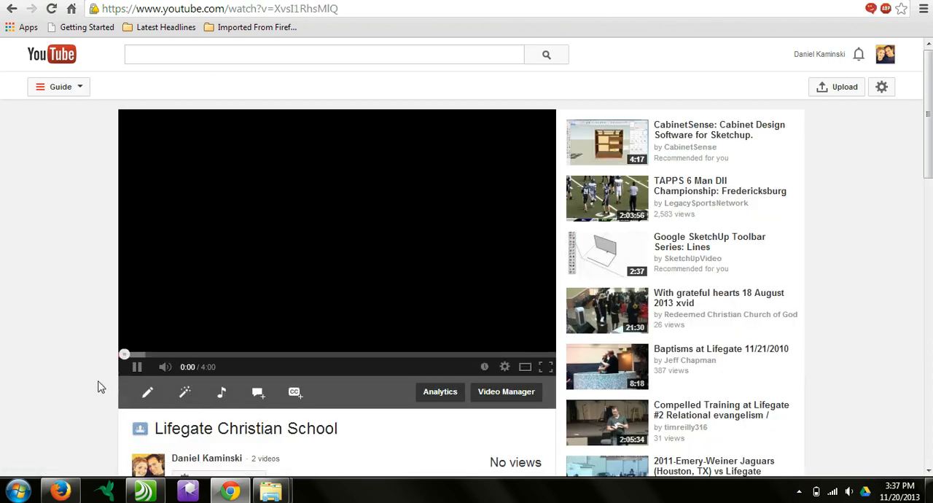
{"action": "left_click", "coordinate": [137, 367]}
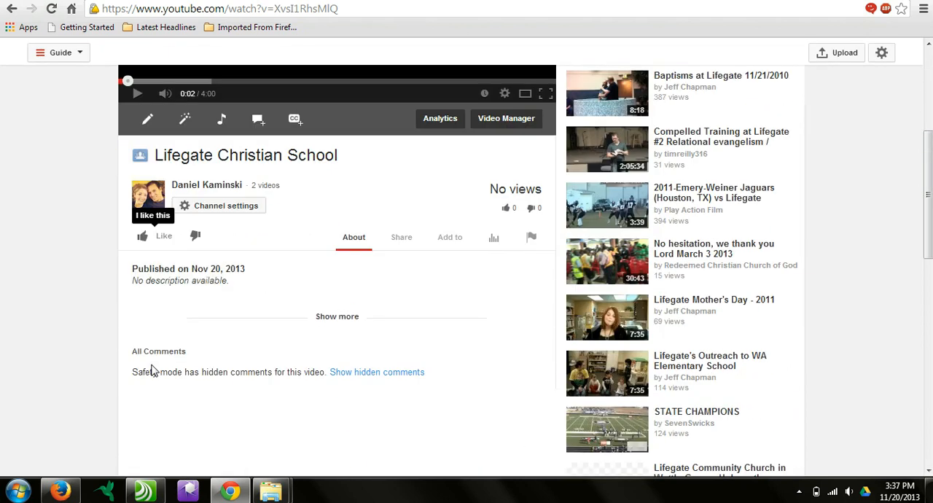
{"action": "scroll", "scroll_direction": "down", "scroll_amount": 3}
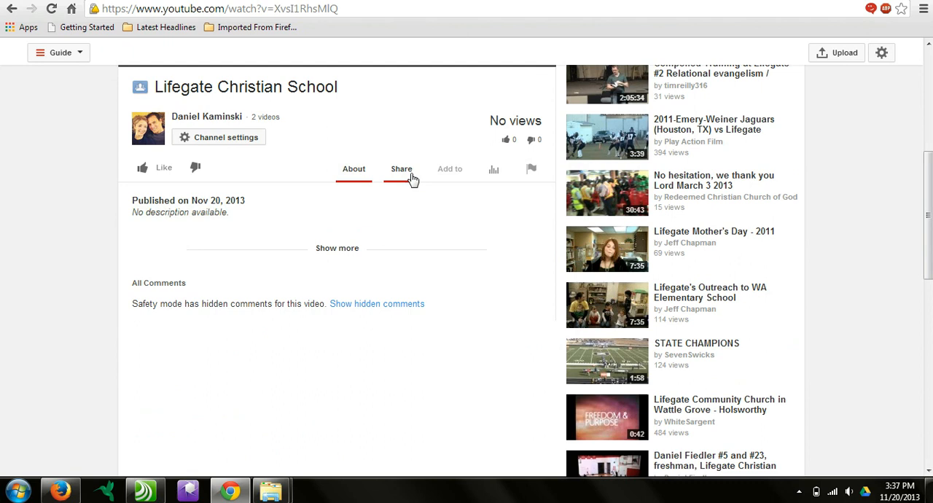
- Under Share > Embed, select the 420 × 315 iframe embed code for copying
{"action": "left_click", "coordinate": [401, 169]}
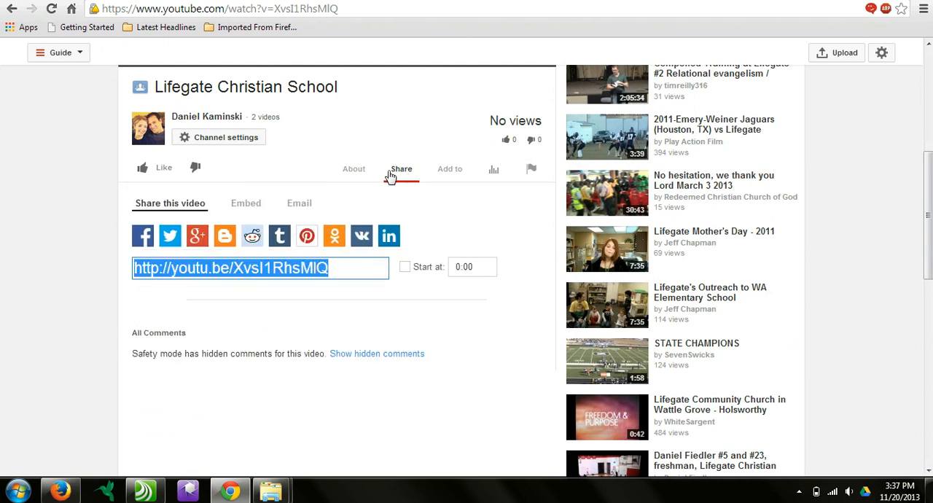
{"action": "left_click", "coordinate": [245, 203]}
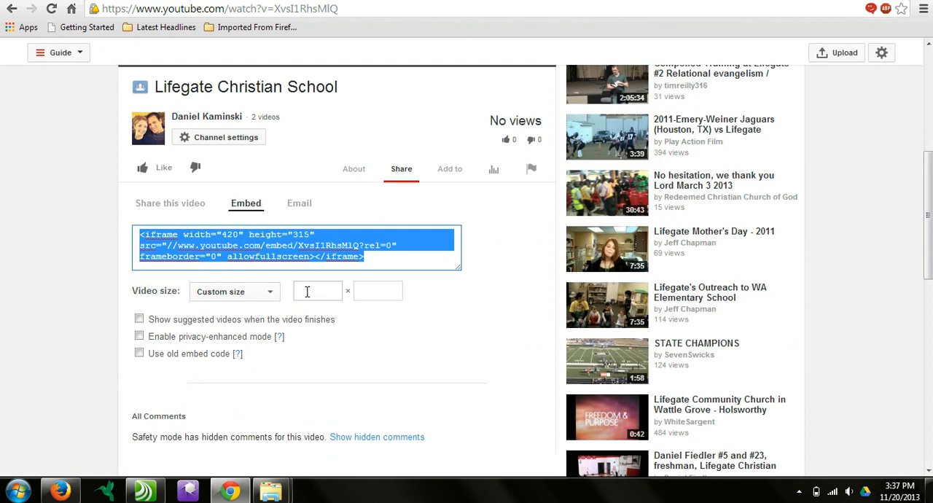
{"action": "left_click", "coordinate": [317, 292]}
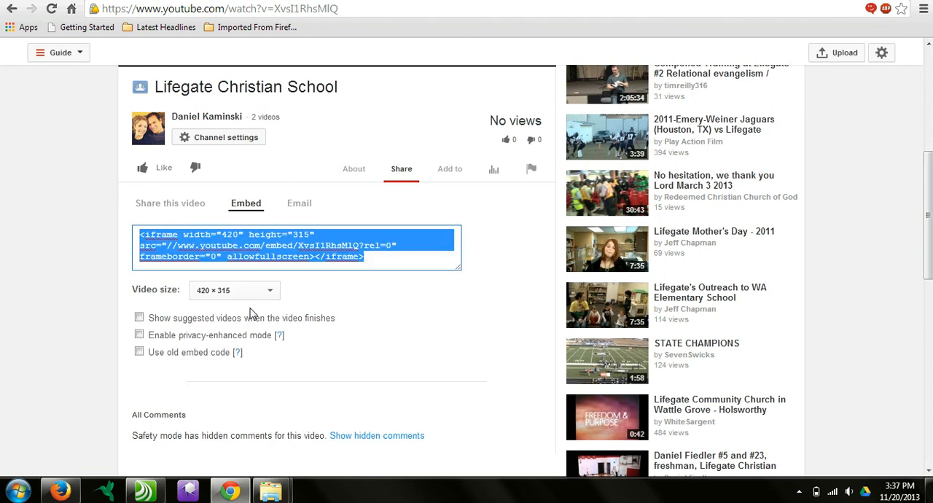
{"action": "mouse_move", "coordinate": [280, 309]}
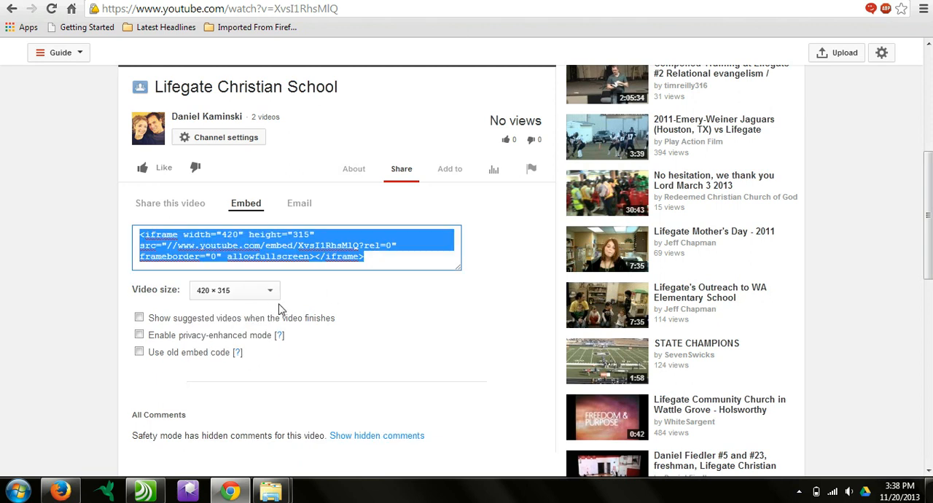
{"action": "left_click", "coordinate": [233, 290]}
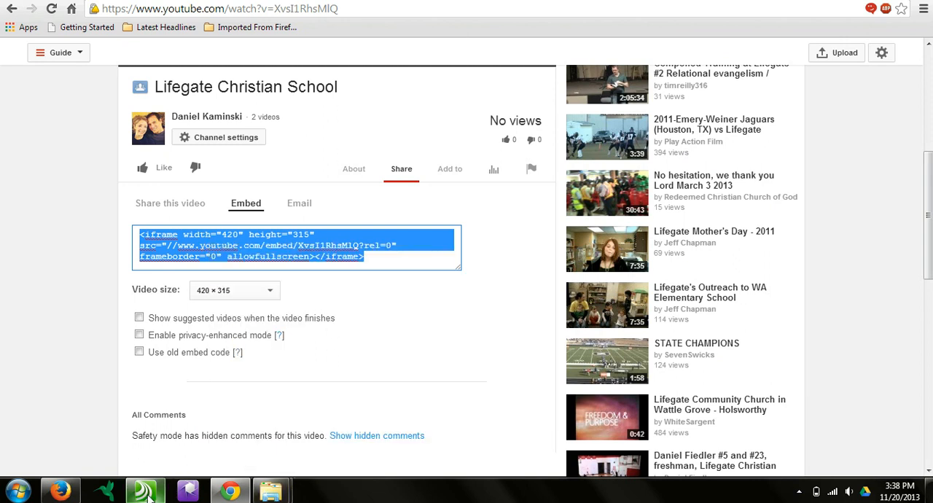
- Switch to the WebPlus Video page and choose the Insert HTML Code tool
{"action": "left_click", "coordinate": [141, 481]}
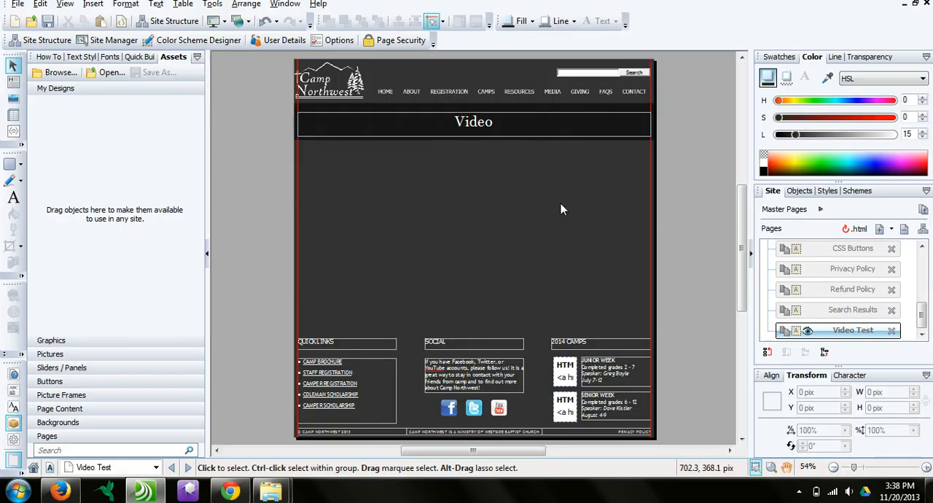
{"action": "mouse_move", "coordinate": [525, 235]}
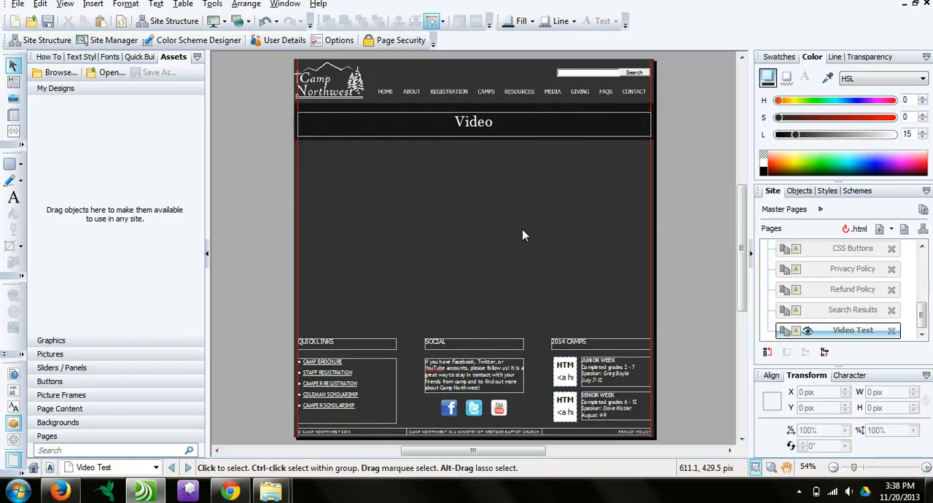
{"action": "mouse_move", "coordinate": [398, 204]}
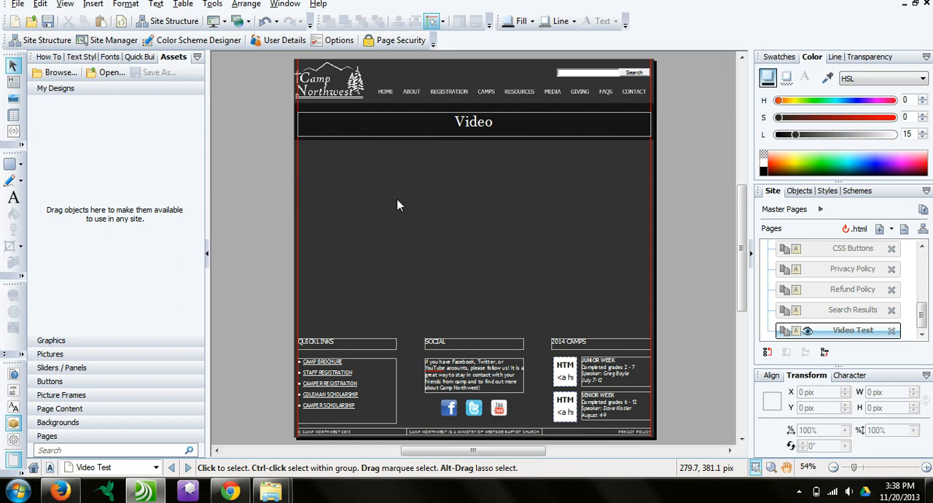
{"action": "mouse_move", "coordinate": [521, 333]}
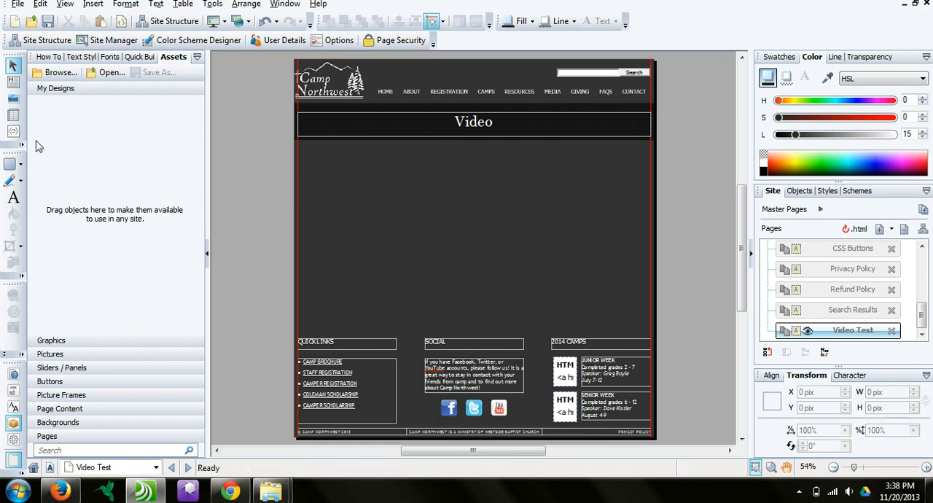
{"action": "mouse_move", "coordinate": [12, 134]}
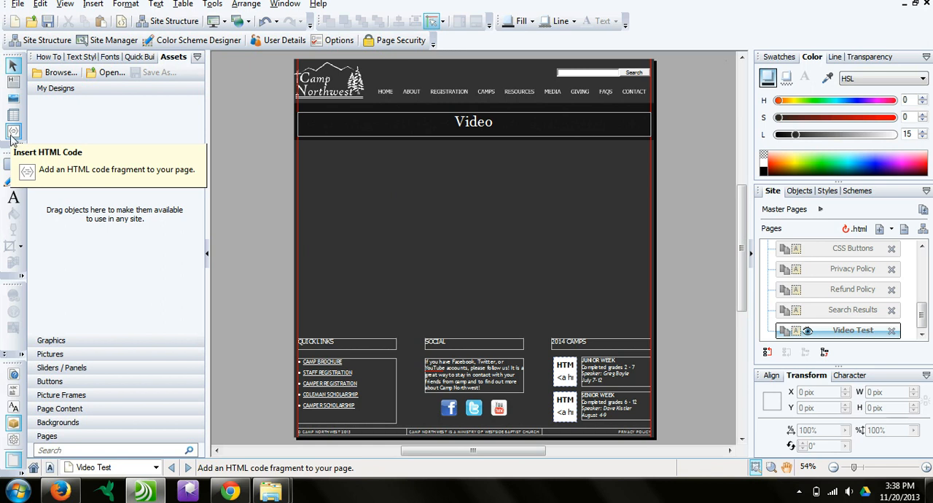
{"action": "left_click", "coordinate": [11, 131]}
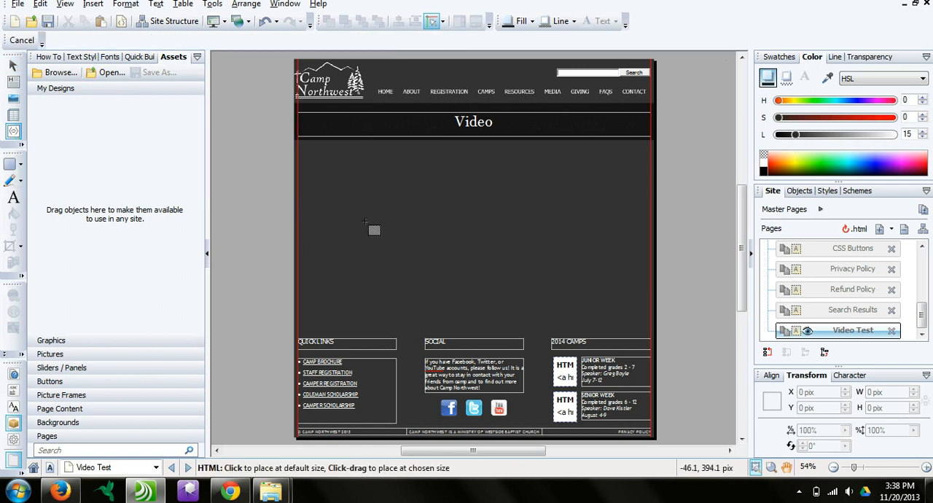
- Place an HTML fragment on the Video page with the YouTube iframe code pasted to body
{"action": "left_click", "coordinate": [364, 221]}
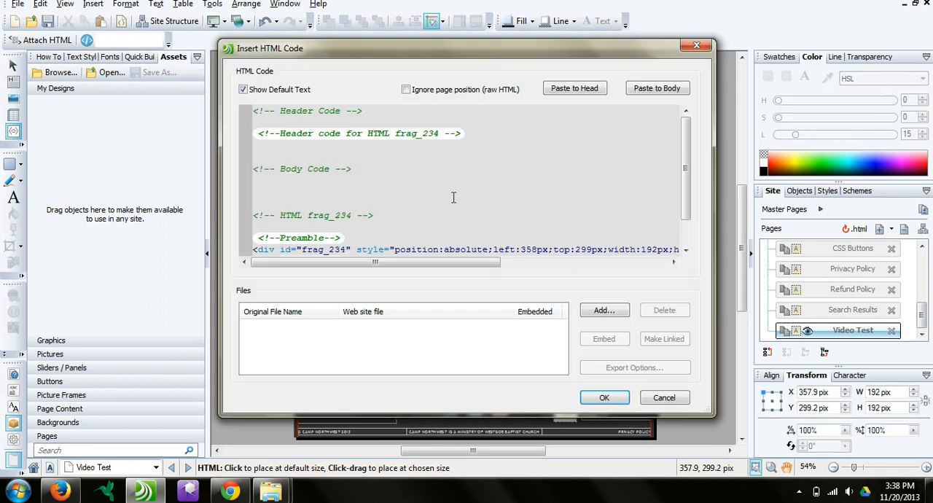
{"action": "mouse_move", "coordinate": [711, 90]}
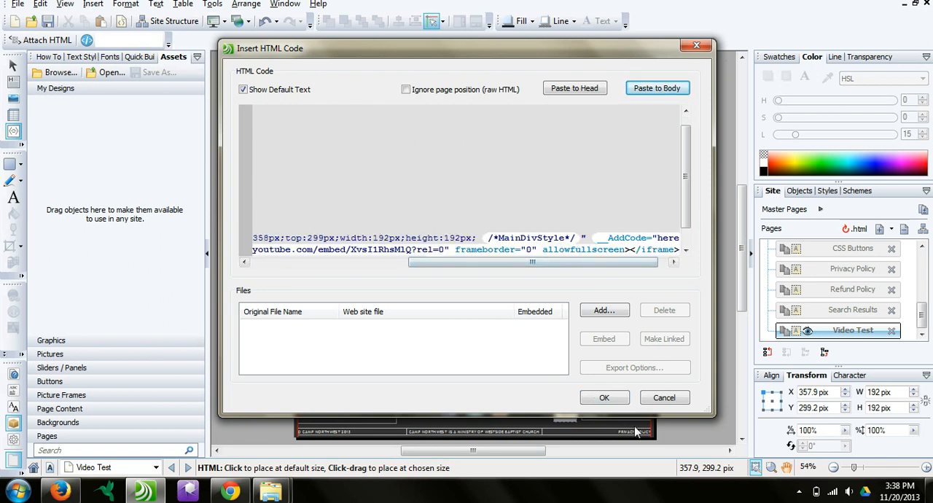
{"action": "mouse_move", "coordinate": [612, 408]}
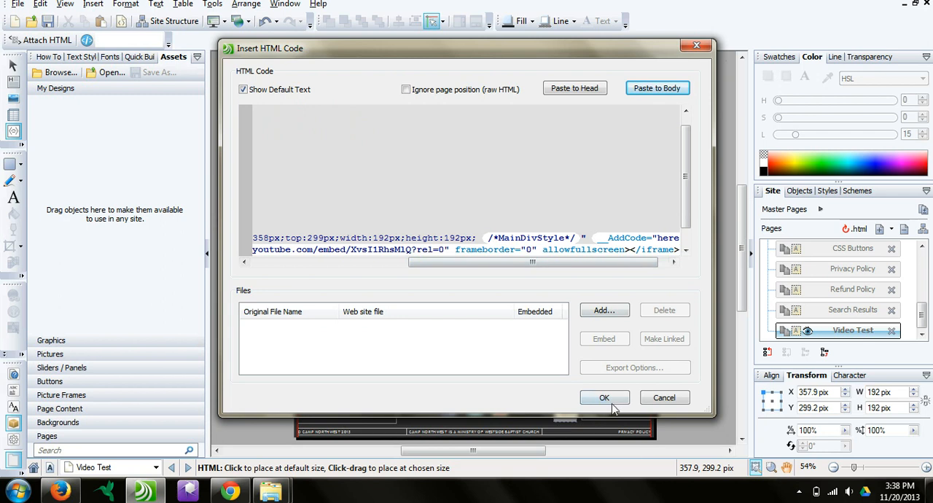
{"action": "left_click", "coordinate": [603, 397]}
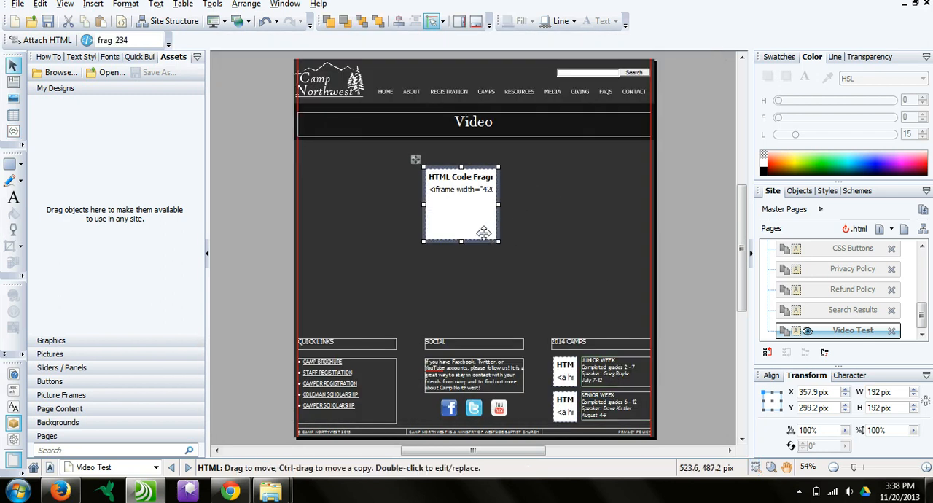
- Size the fragment to 420 × 315 and move it left under the Video heading
{"action": "left_click_drag", "start_coordinate": [499, 242], "coordinate": [568, 258]}
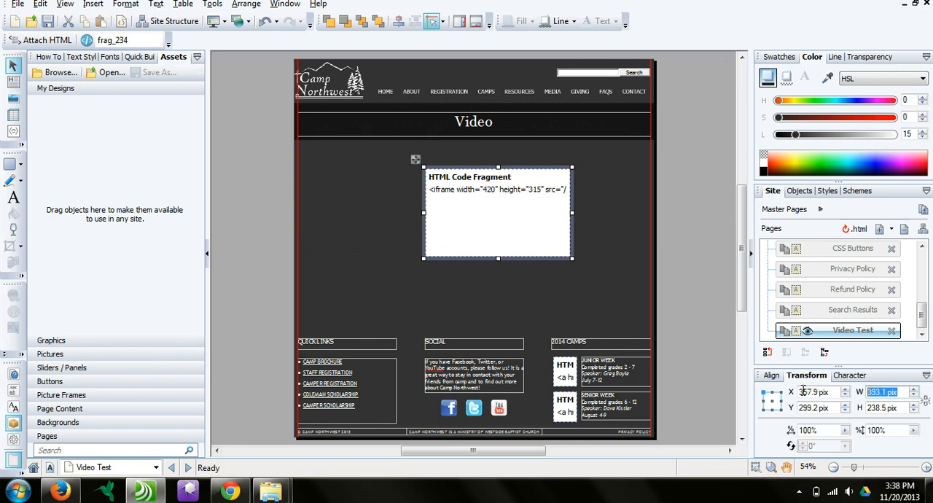
{"action": "type", "text": "420 pix"}
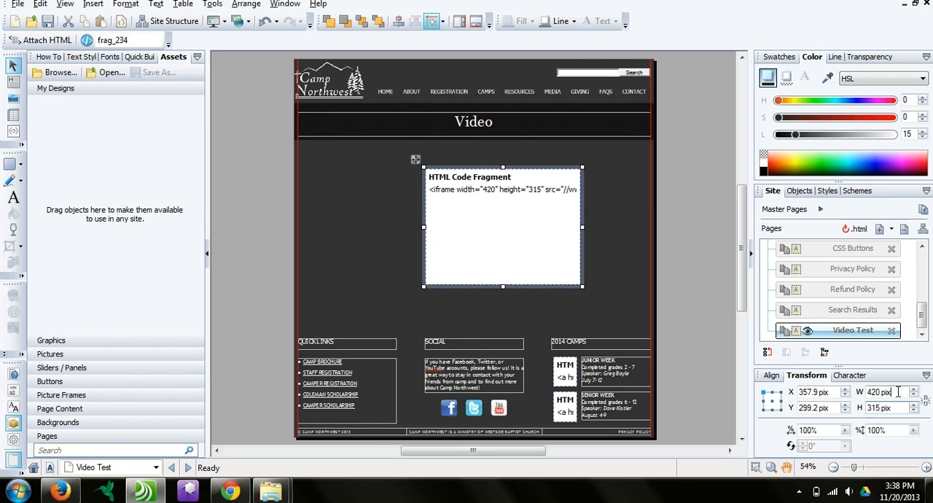
{"action": "left_click_drag", "start_coordinate": [503, 227], "coordinate": [353, 198]}
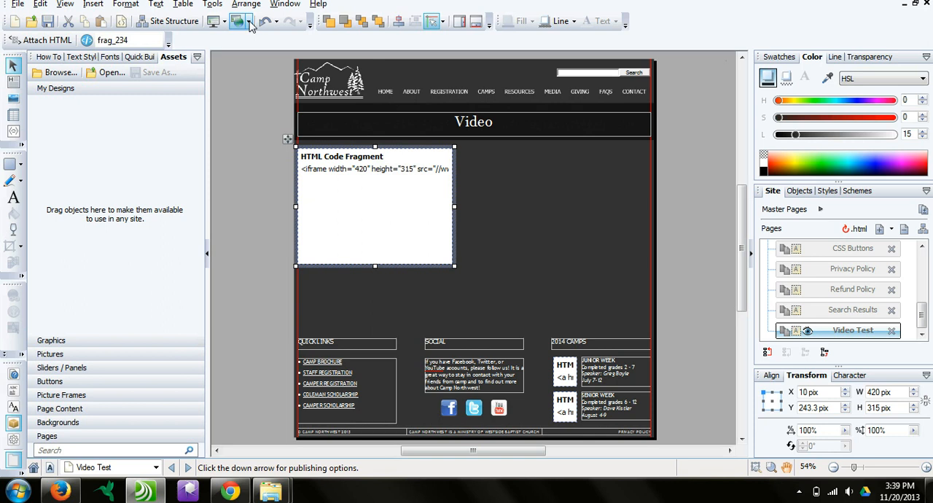
- Publish the site to the web as an Incremental Update of changed files only
{"action": "left_click", "coordinate": [236, 21]}
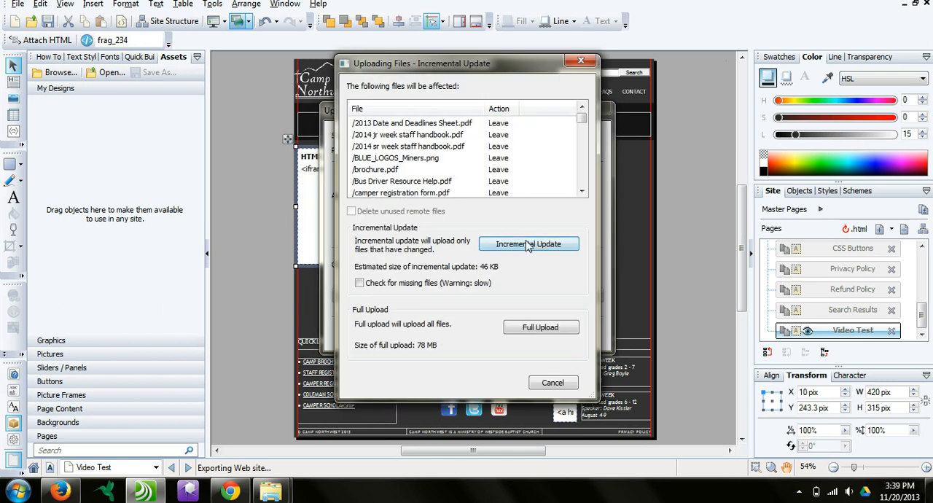
{"action": "left_click", "coordinate": [528, 244]}
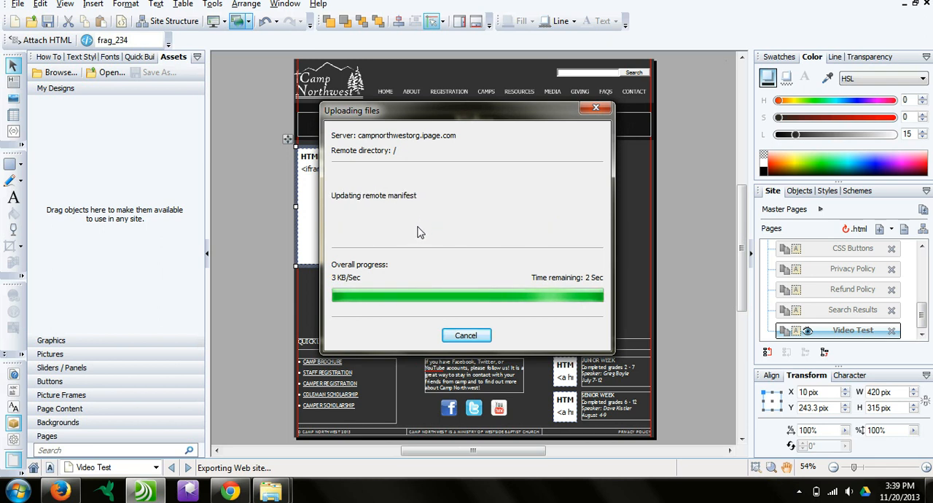
{"action": "mouse_move", "coordinate": [422, 247]}
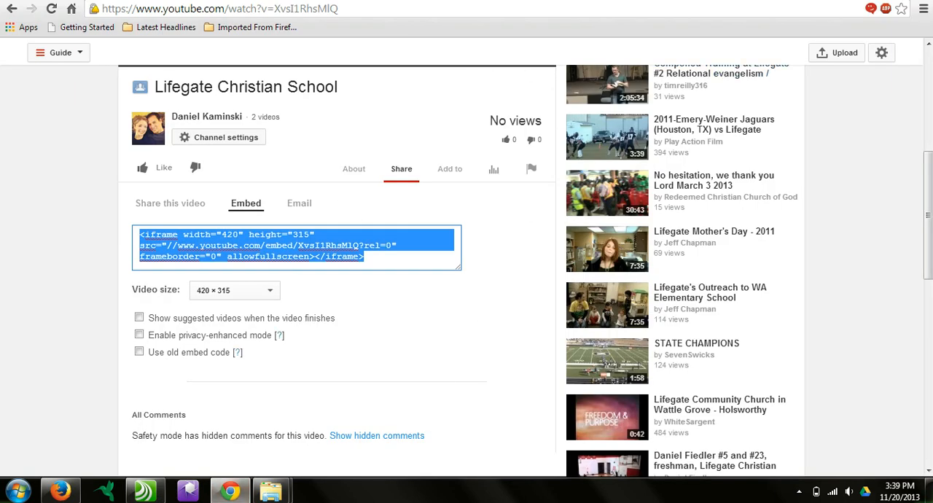
{"action": "mouse_move", "coordinate": [752, 6]}
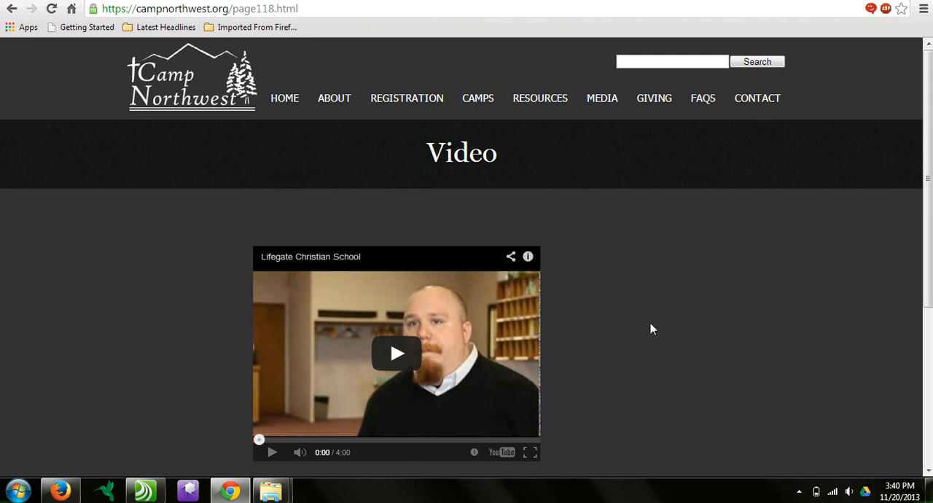
- Play the embedded video on the live Video page, then pause it
{"action": "scroll", "scroll_direction": "down", "scroll_amount": 3}
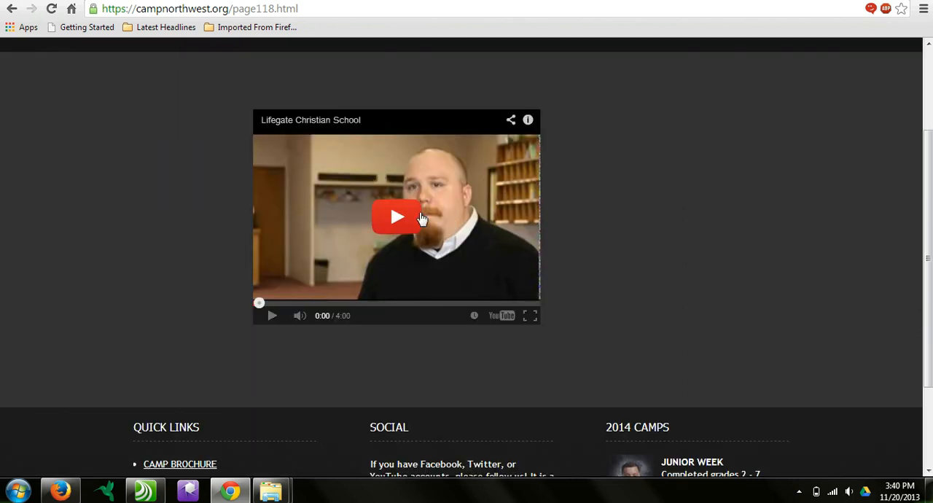
{"action": "left_click", "coordinate": [397, 216]}
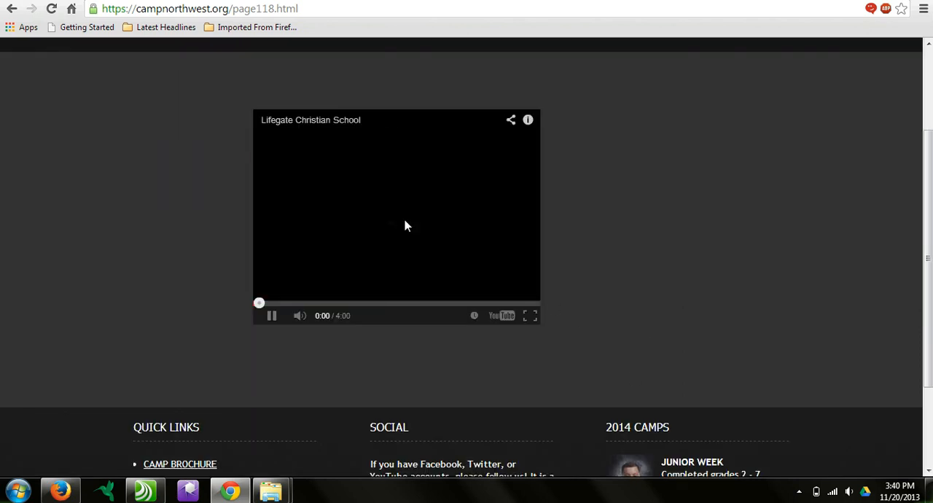
{"action": "mouse_move", "coordinate": [545, 330]}
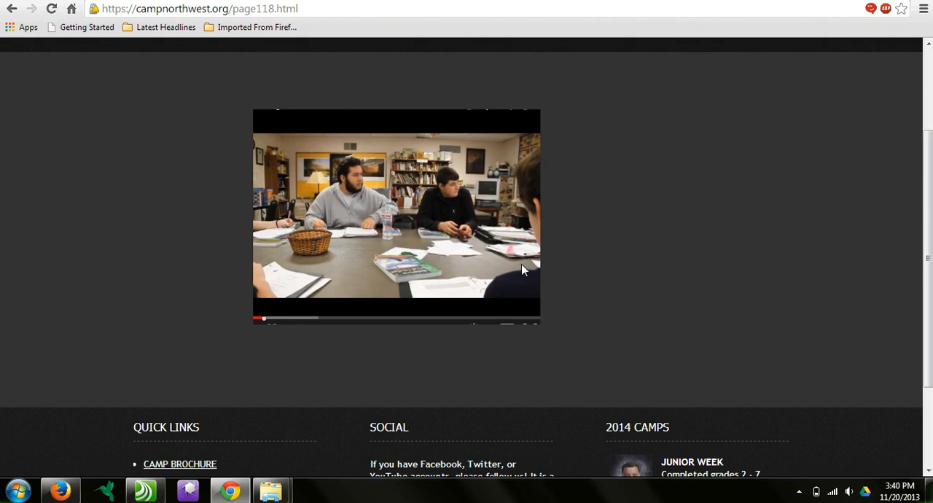
{"action": "left_click", "coordinate": [397, 218]}
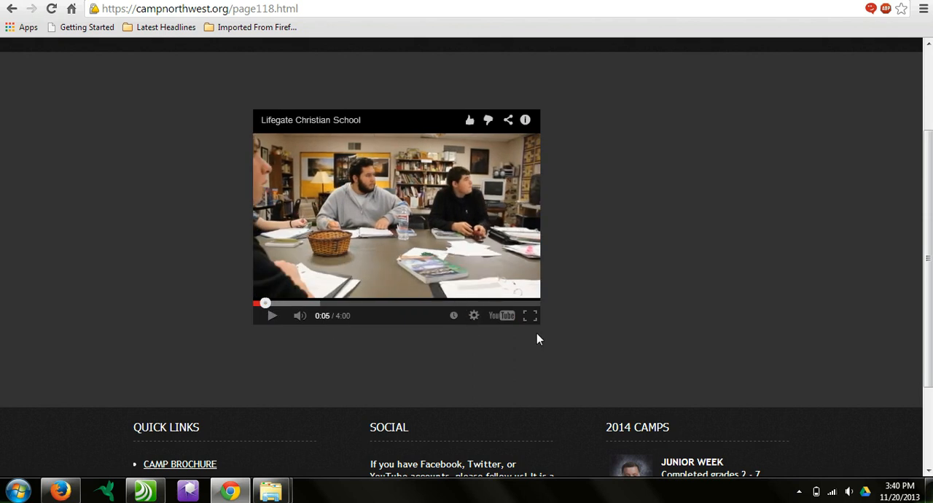
{"action": "mouse_move", "coordinate": [618, 261]}
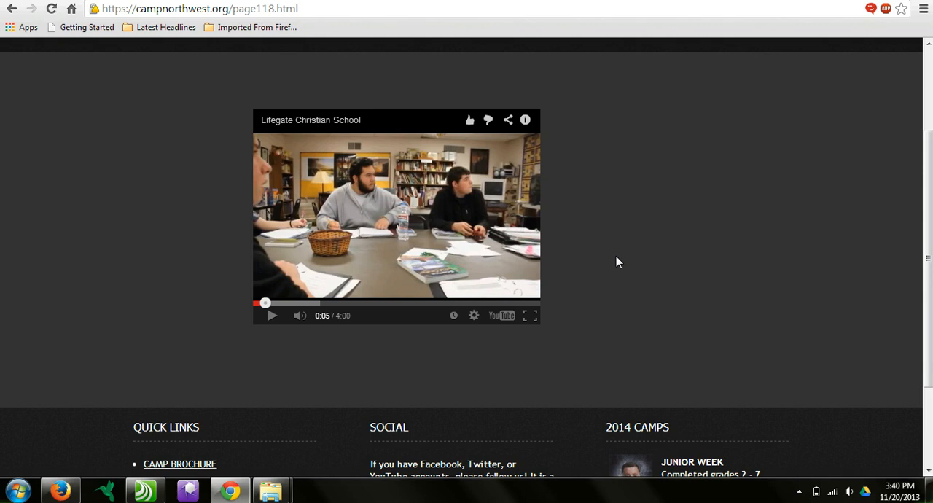